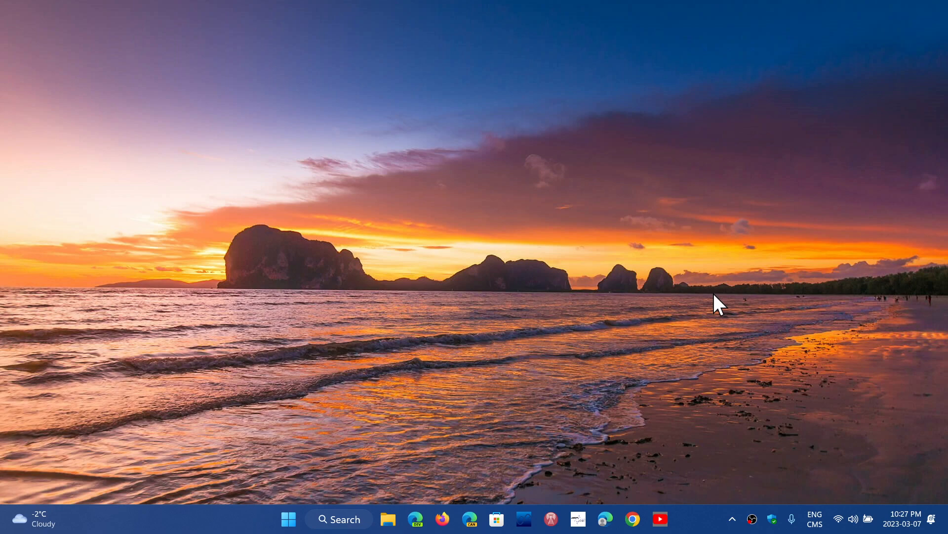
mouse_move(632, 499)
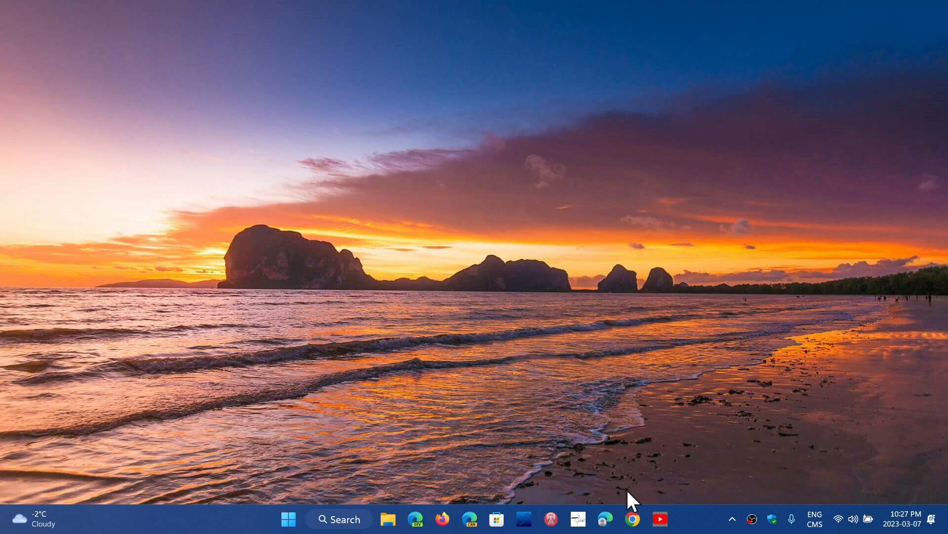
Launch Chrome and reach Help > About Google Chrome, showing version 111.0.5563.65 up to date
click(631, 519)
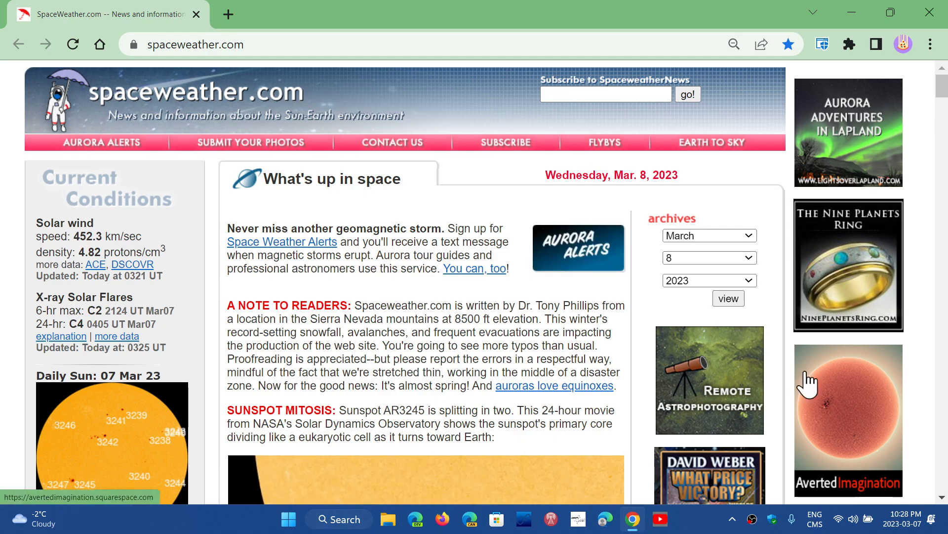
click(931, 45)
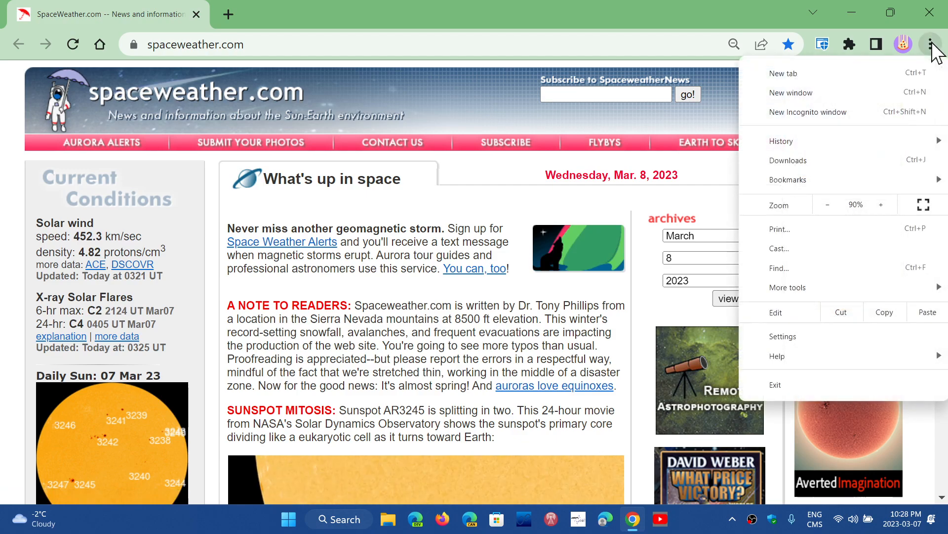
mouse_move(777, 356)
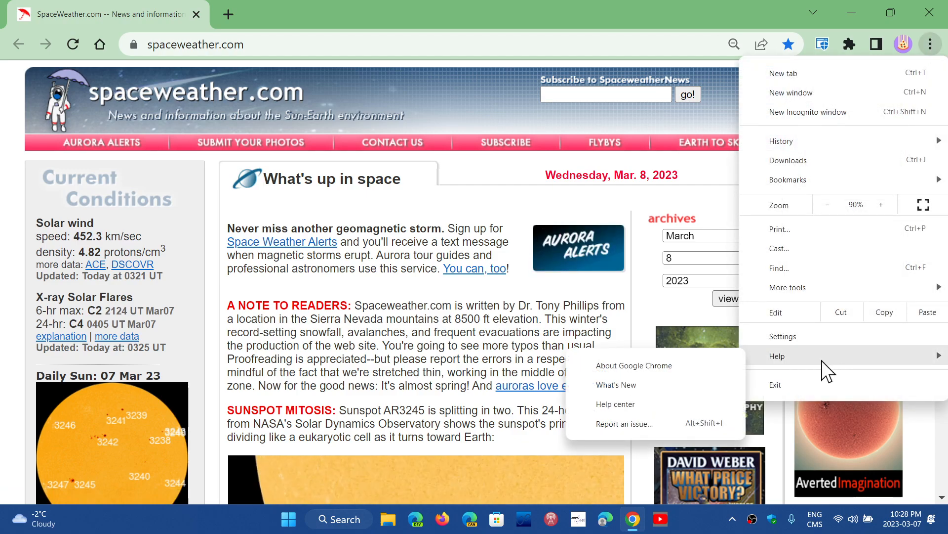
click(634, 365)
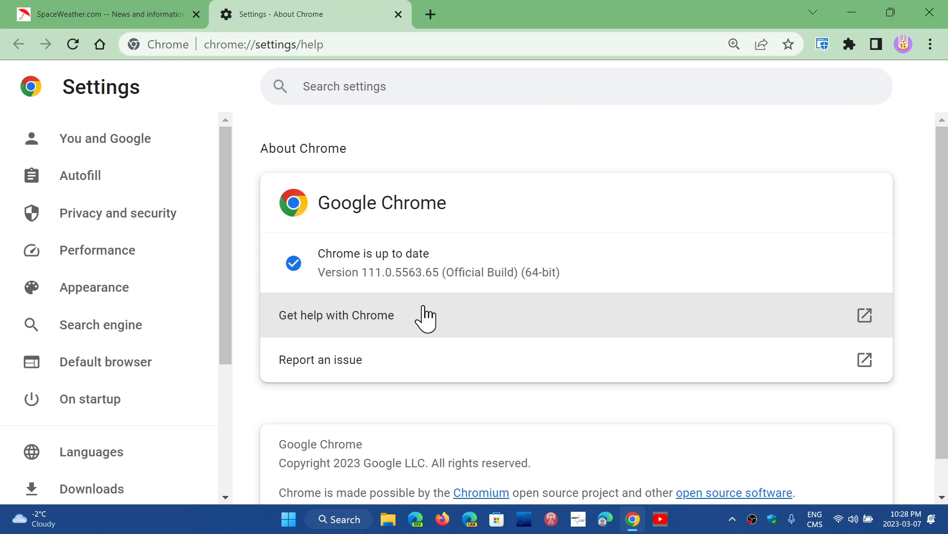
Close the About Chrome tab so only the spaceweather.com page remains open
click(344, 86)
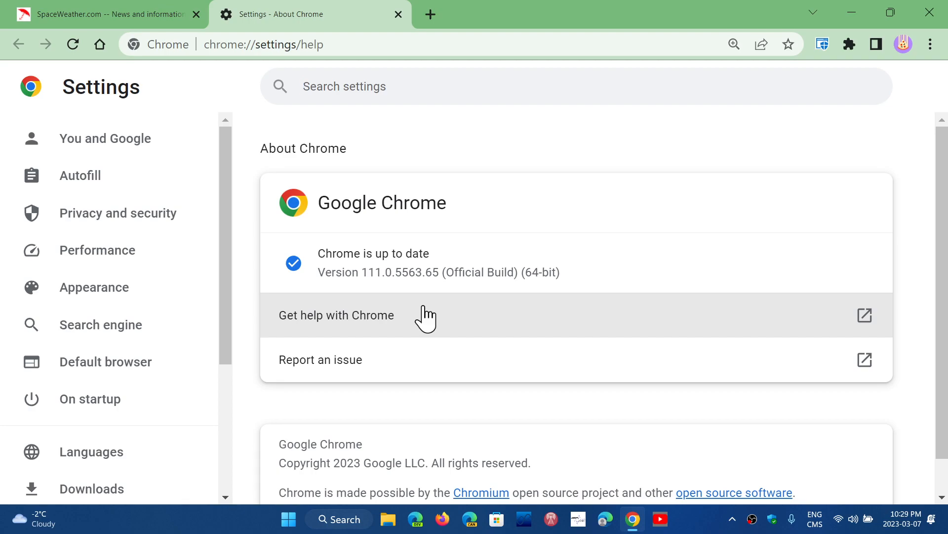
click(344, 86)
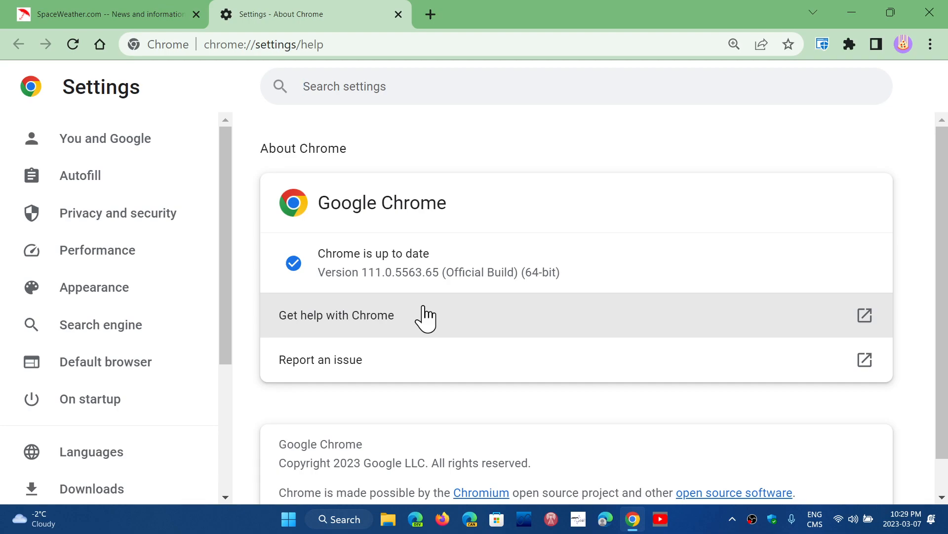
click(344, 85)
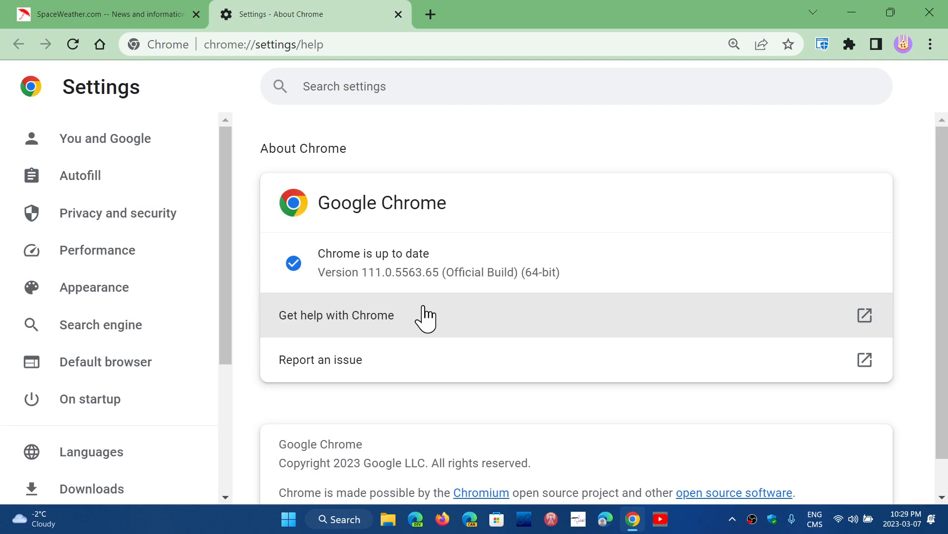
click(397, 14)
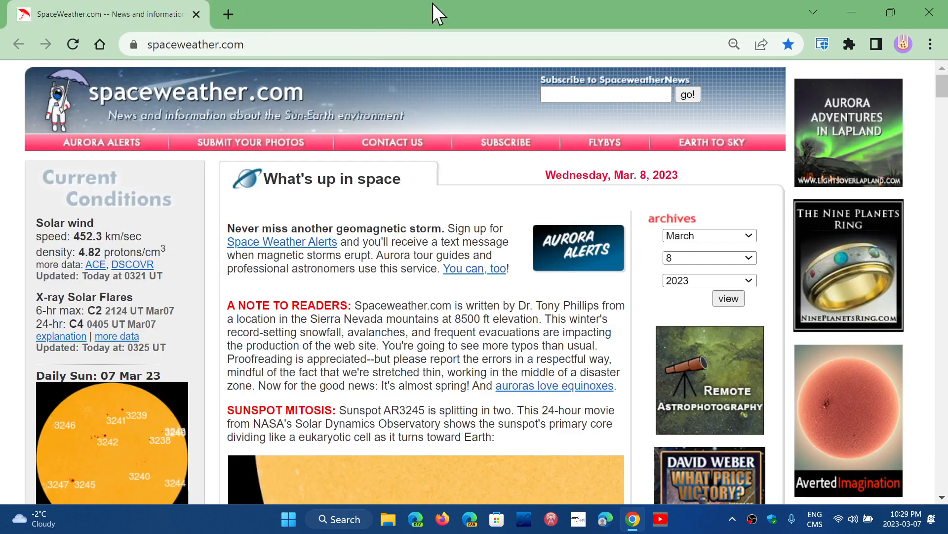